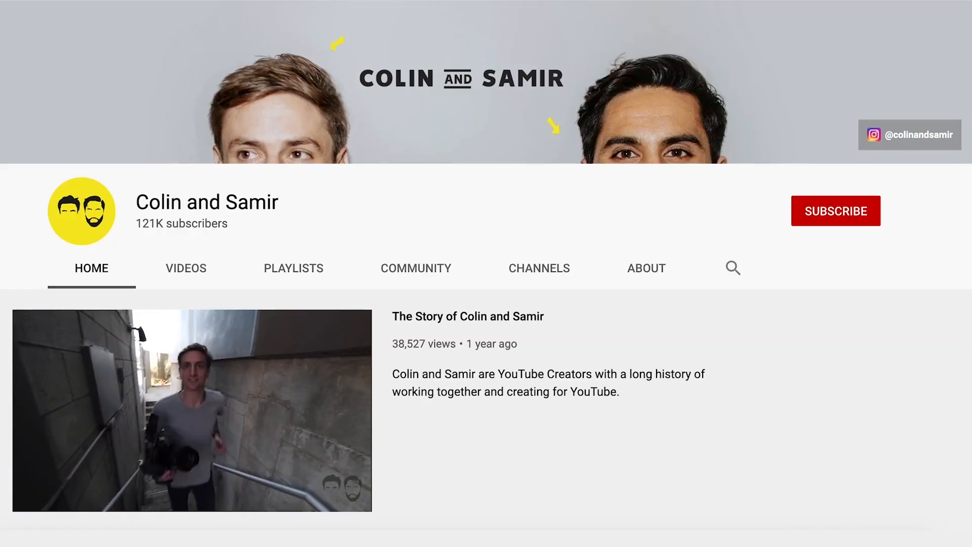
pyautogui.scroll(-3)
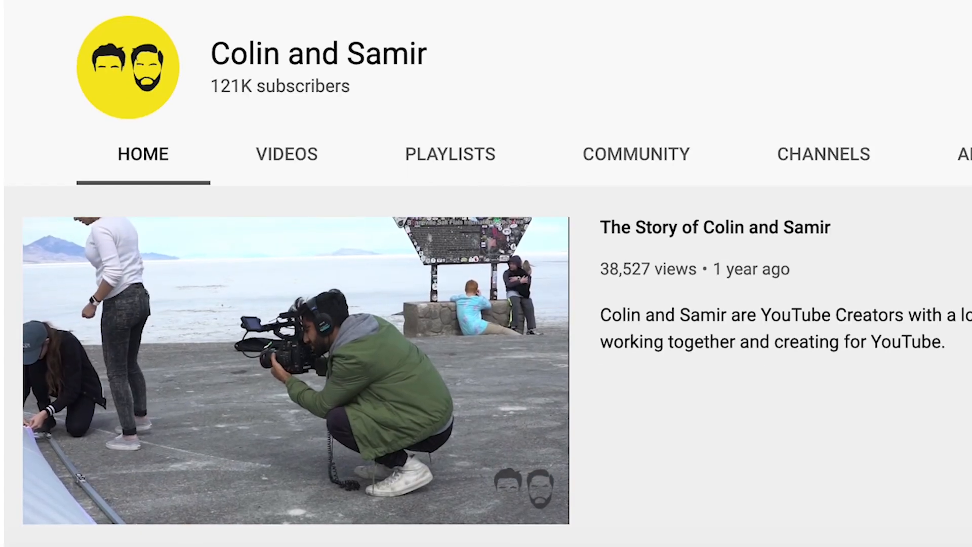